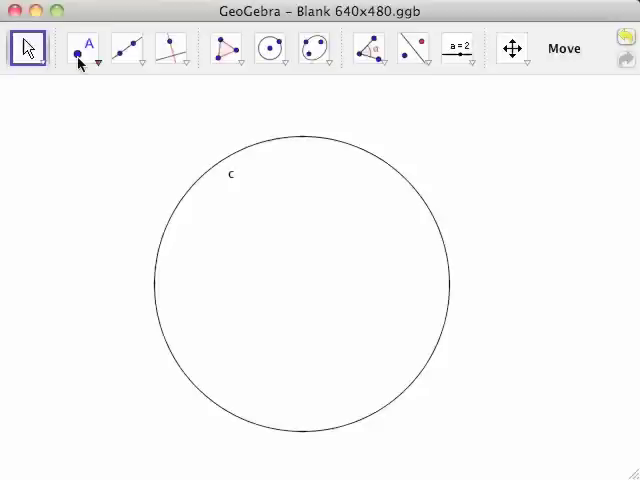
mouse_move(90, 177)
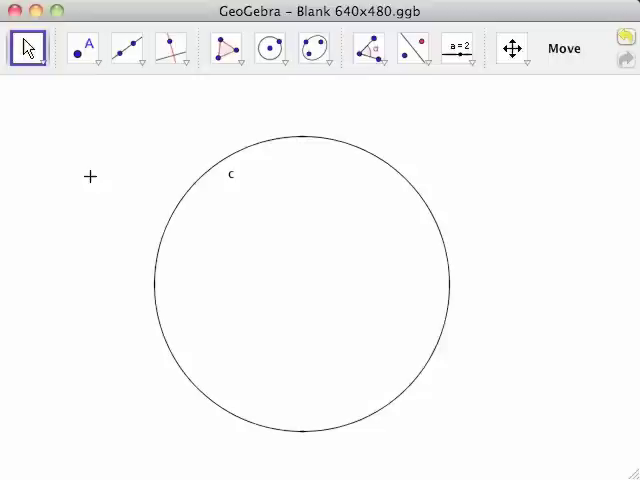
mouse_move(104, 177)
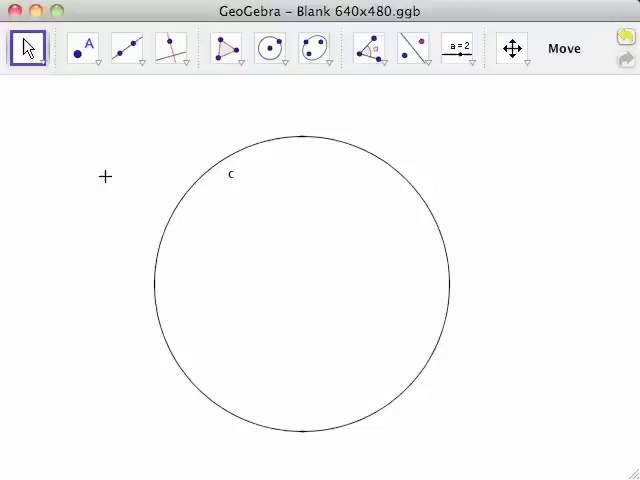
mouse_move(124, 158)
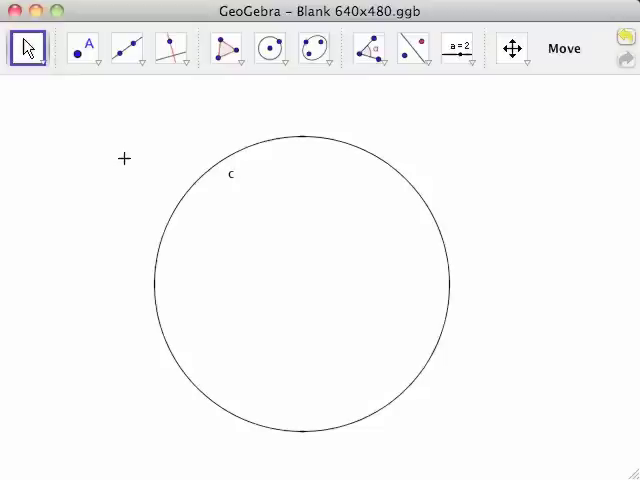
mouse_move(140, 132)
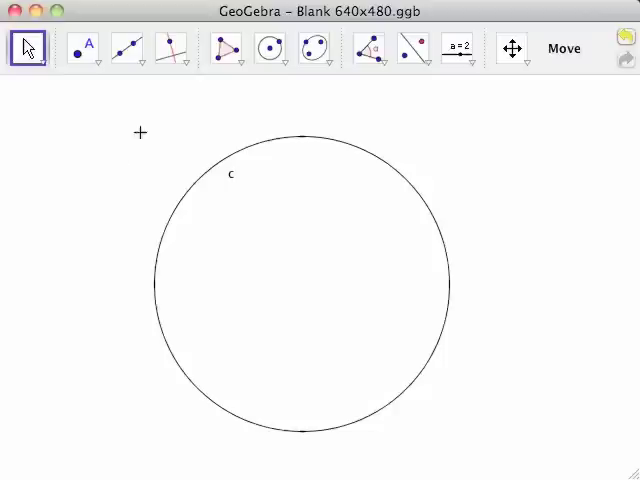
Draw chord a between points C and D on circle c with the Segment tool.
left_click(139, 48)
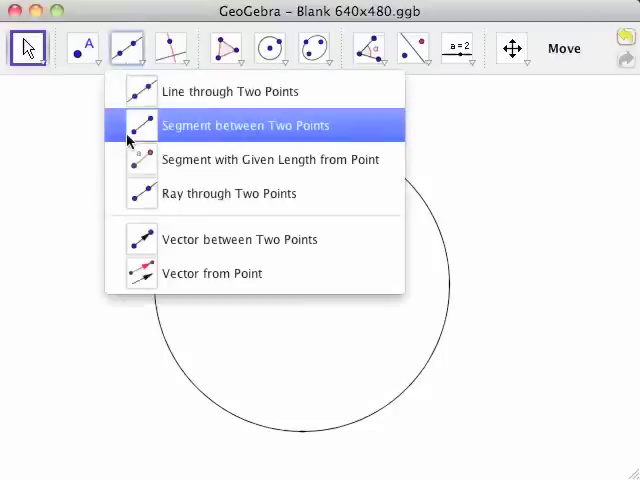
left_click(245, 125)
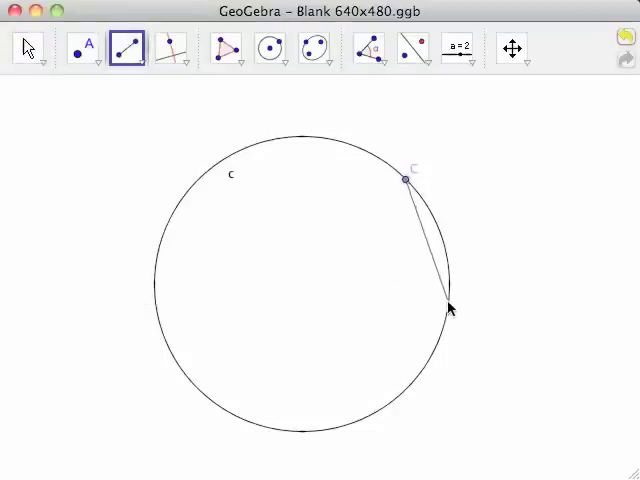
left_click(447, 318)
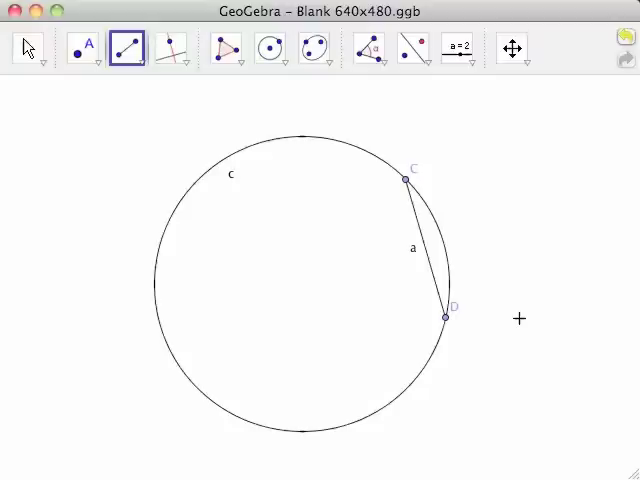
mouse_move(269, 109)
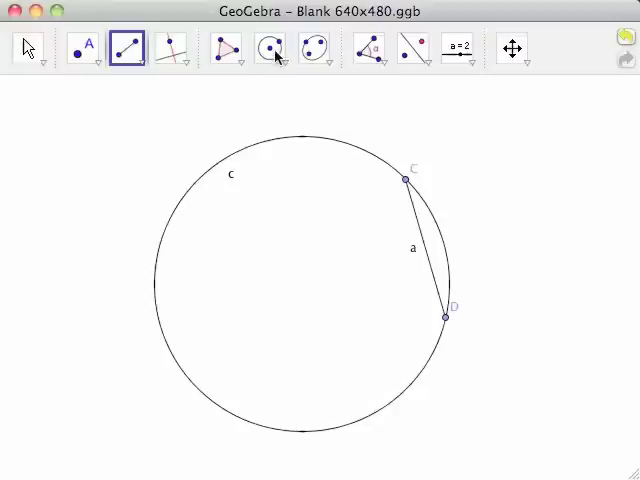
Draw circle d centred at C passing through point E on chord a.
left_click(271, 48)
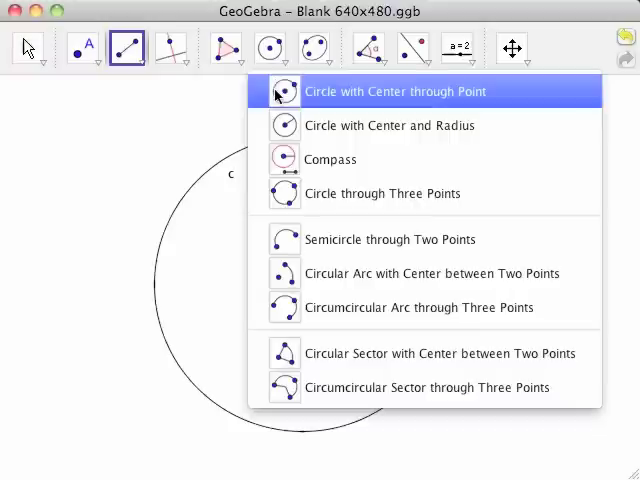
left_click(394, 91)
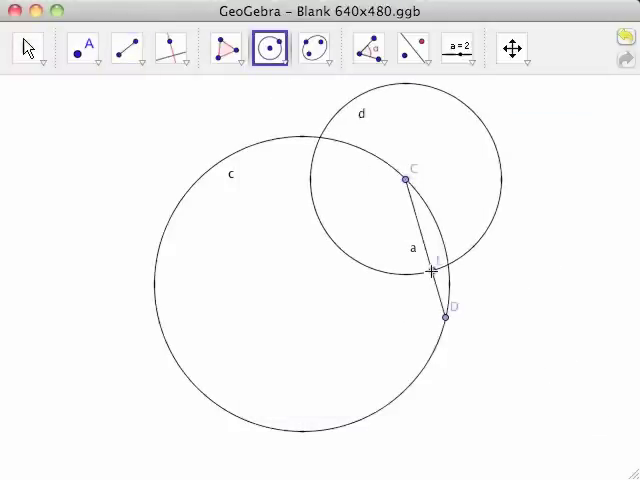
left_click(431, 270)
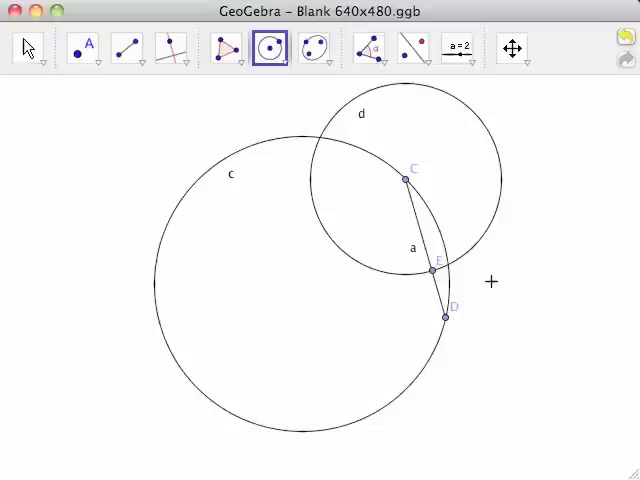
mouse_move(311, 82)
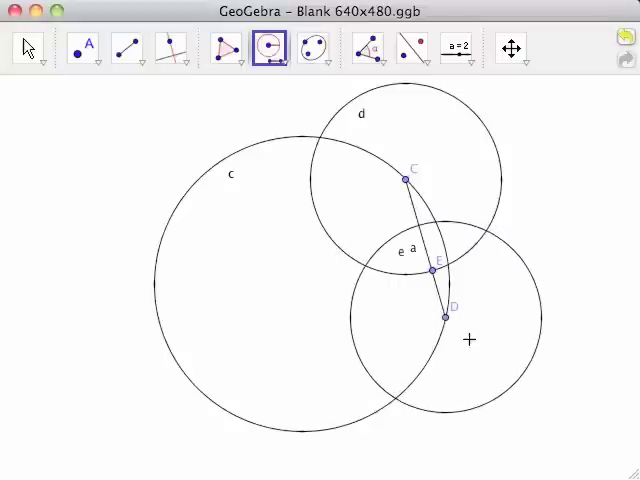
mouse_move(169, 115)
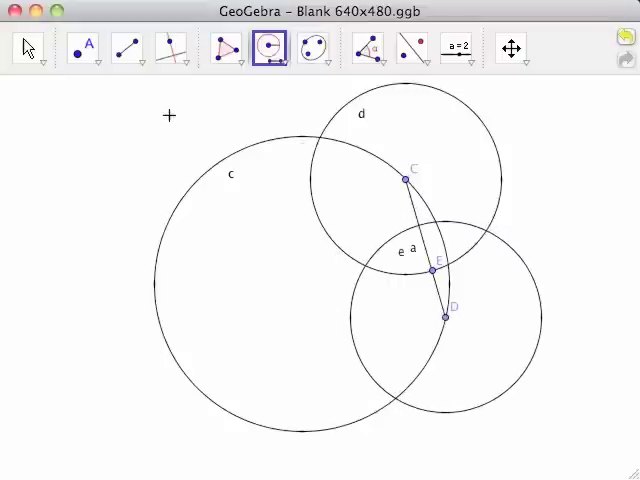
Select Line through Two Points to draw bisector b through circles d and e's intersections.
left_click(125, 47)
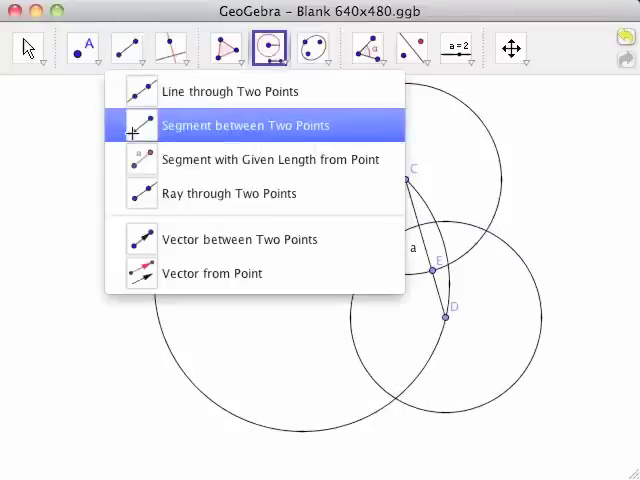
left_click(246, 125)
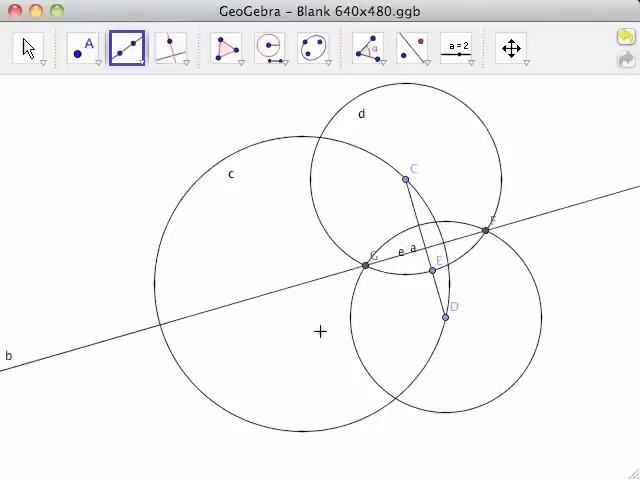
mouse_move(288, 425)
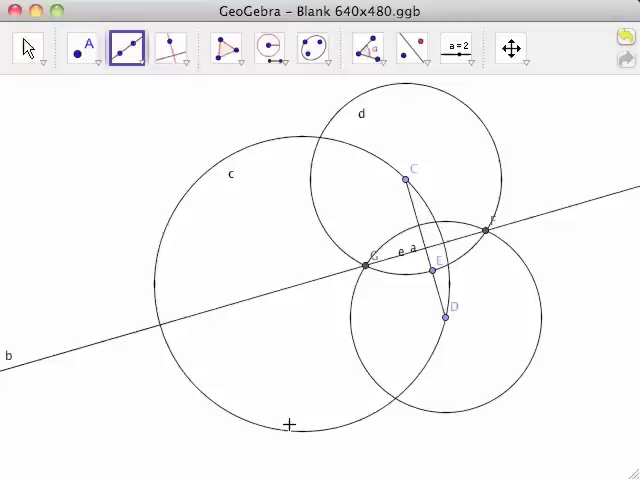
mouse_move(282, 342)
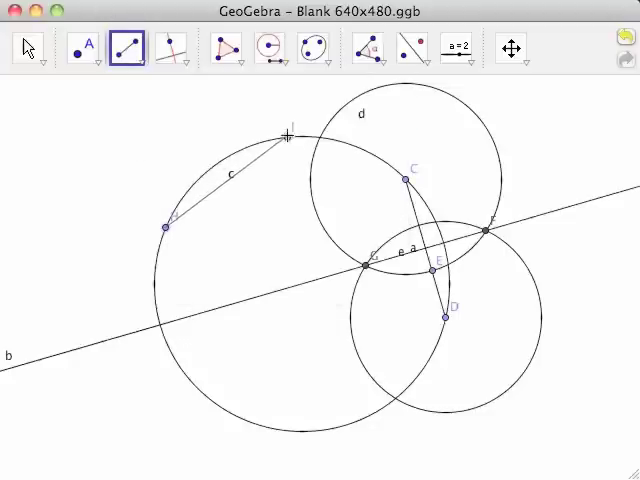
Draw chord f between points H and I on the upper left of circle c.
left_click(289, 135)
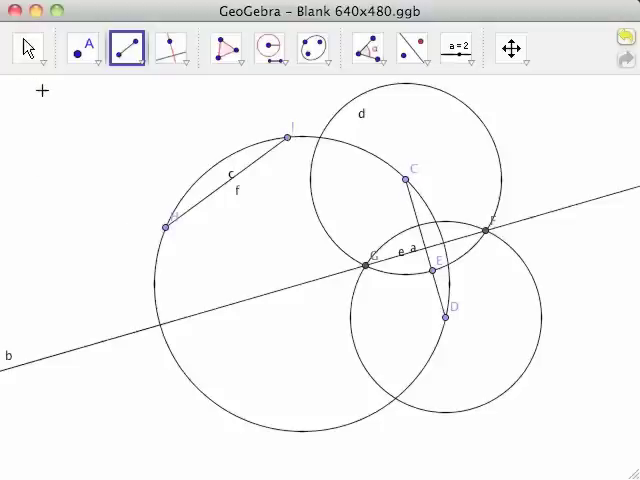
mouse_move(143, 110)
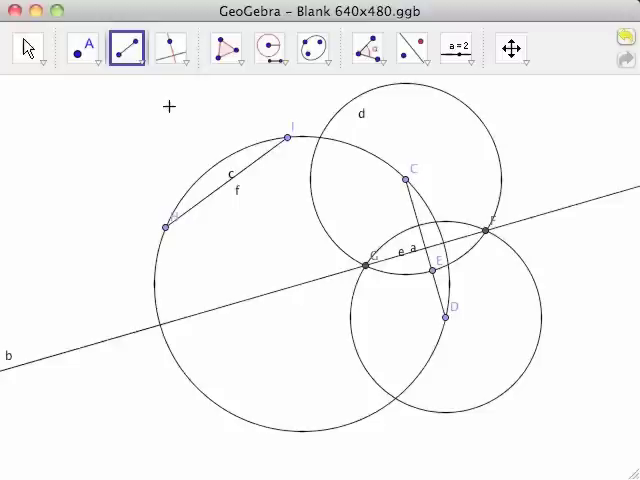
Draw circles g at H through I and h at I through H, then line i through K and L.
left_click(269, 48)
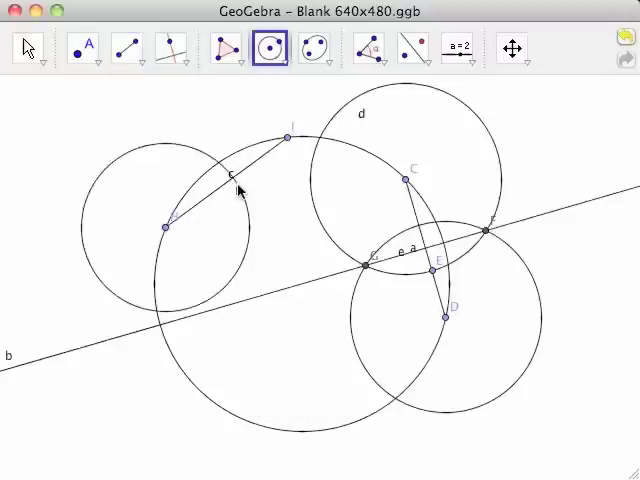
left_click(268, 47)
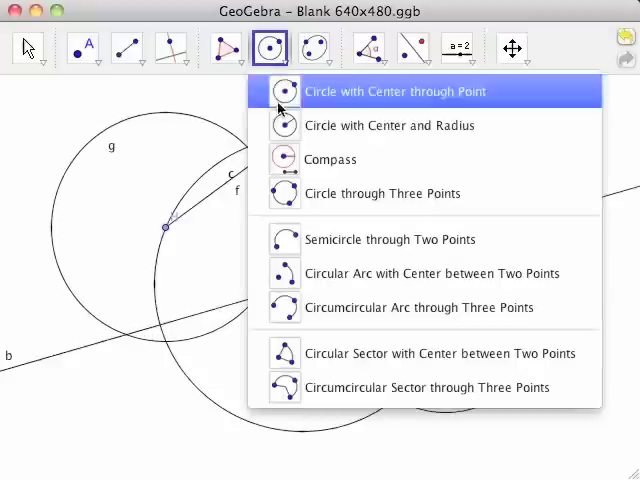
left_click(394, 91)
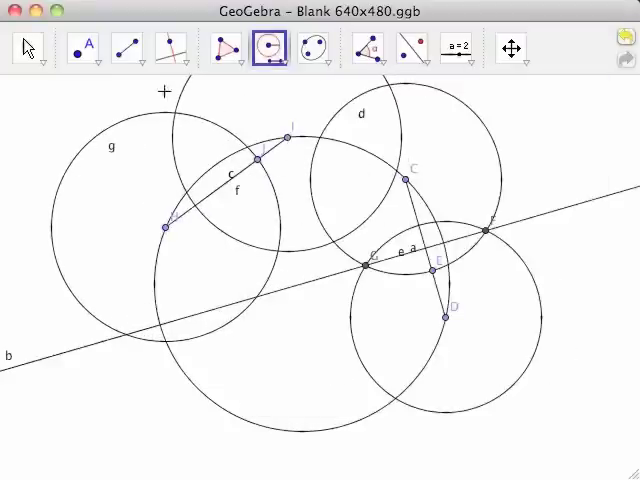
left_click(122, 47)
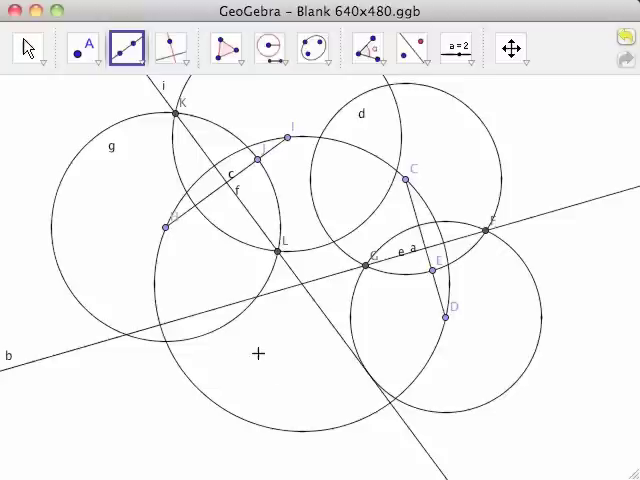
mouse_move(210, 365)
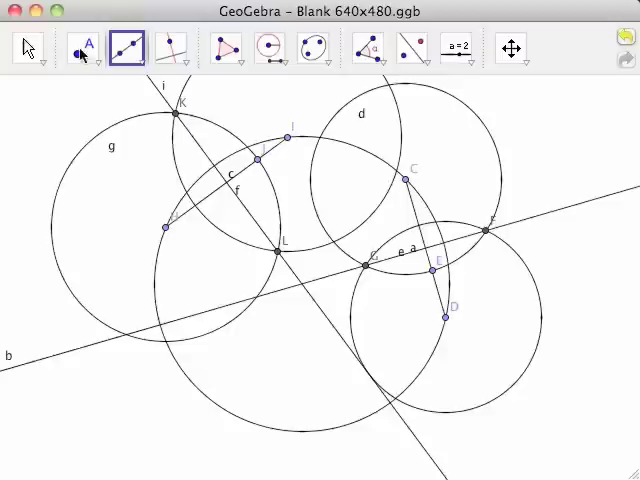
Place point M where bisectors b and i cross, then return to the Move tool.
left_click(84, 48)
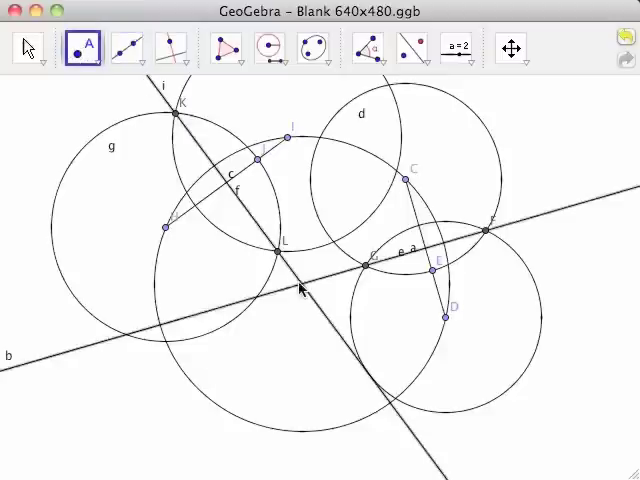
left_click(306, 291)
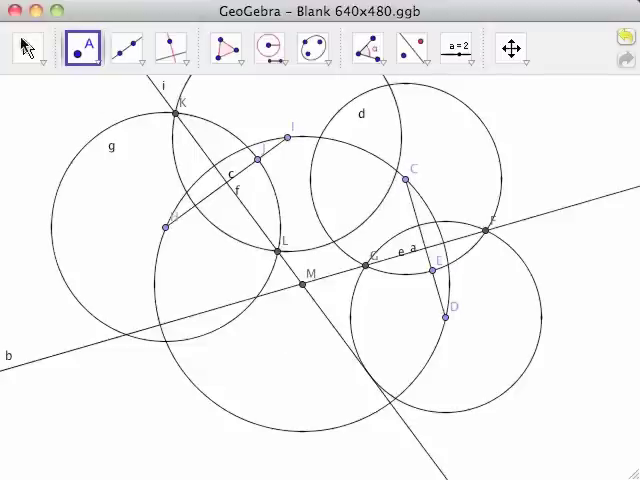
left_click(28, 48)
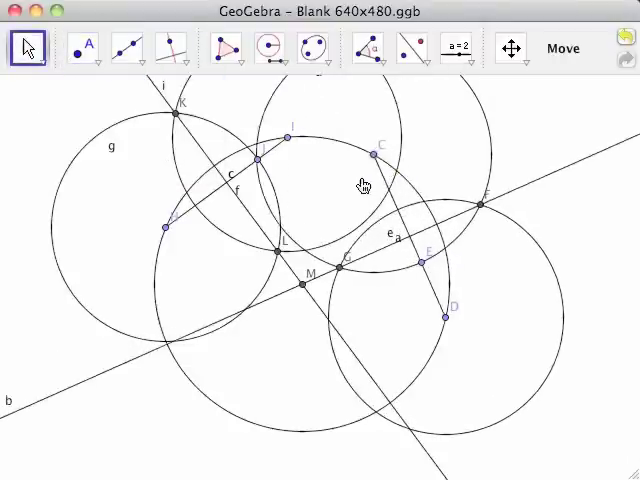
Drag chord a's endpoints to shorten it, making bisector b and point M disappear.
left_click_drag(442, 318, 447, 320)
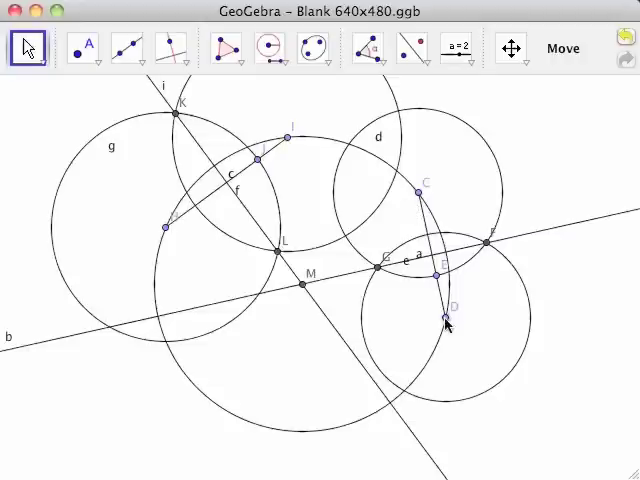
left_click_drag(447, 320, 437, 355)
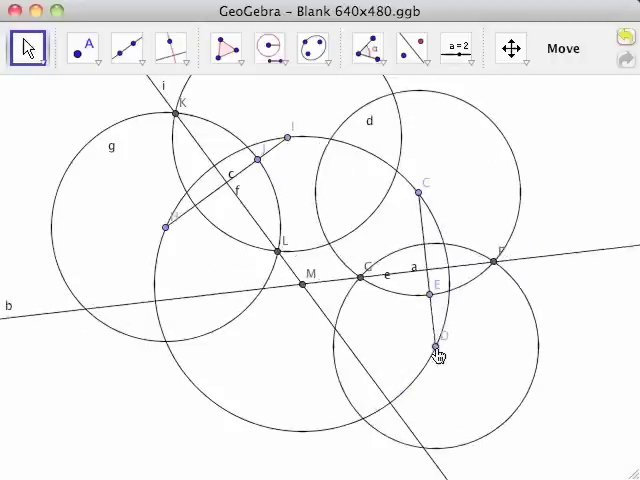
left_click_drag(438, 353, 166, 353)
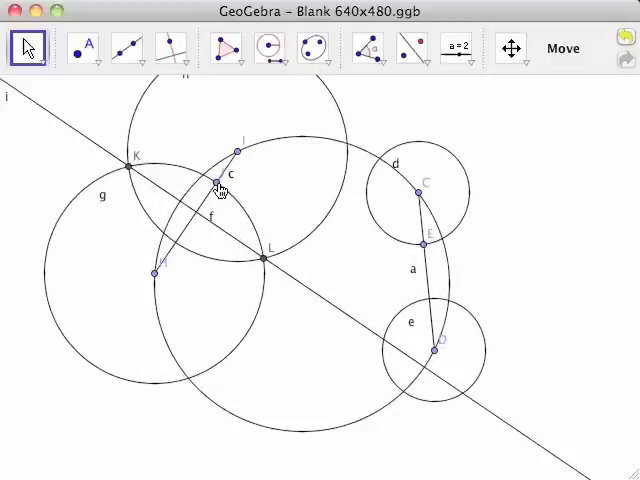
mouse_move(534, 156)
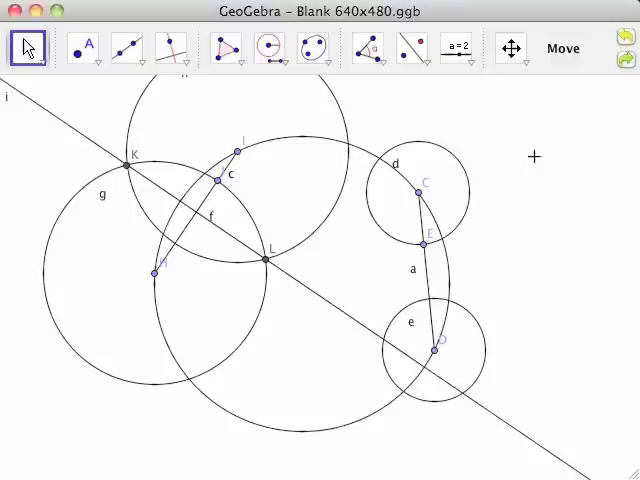
mouse_move(597, 75)
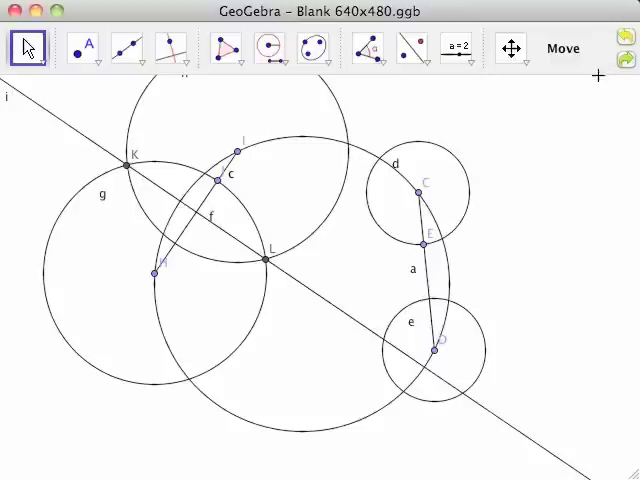
mouse_move(588, 120)
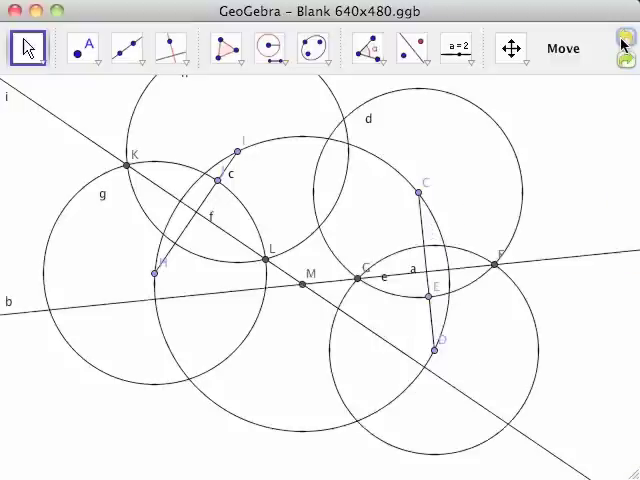
mouse_move(583, 206)
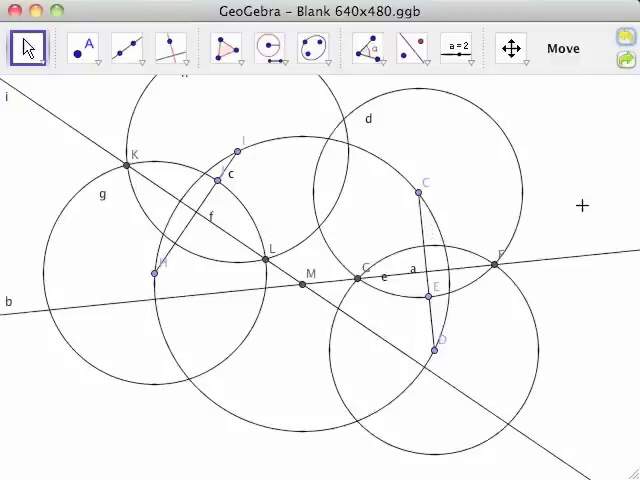